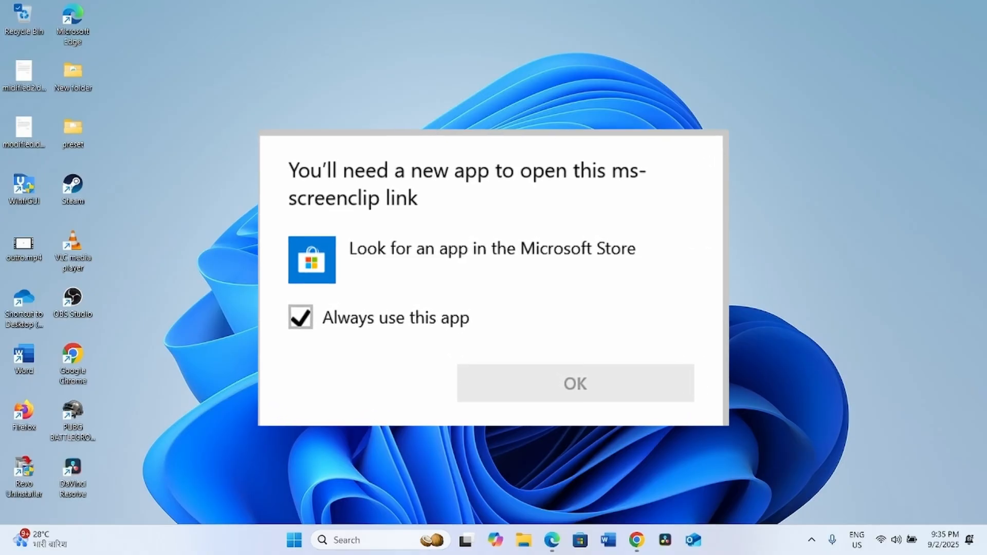
Dismiss the 'You'll need a new app to open this ms-screenclip link' prompt.
click(574, 382)
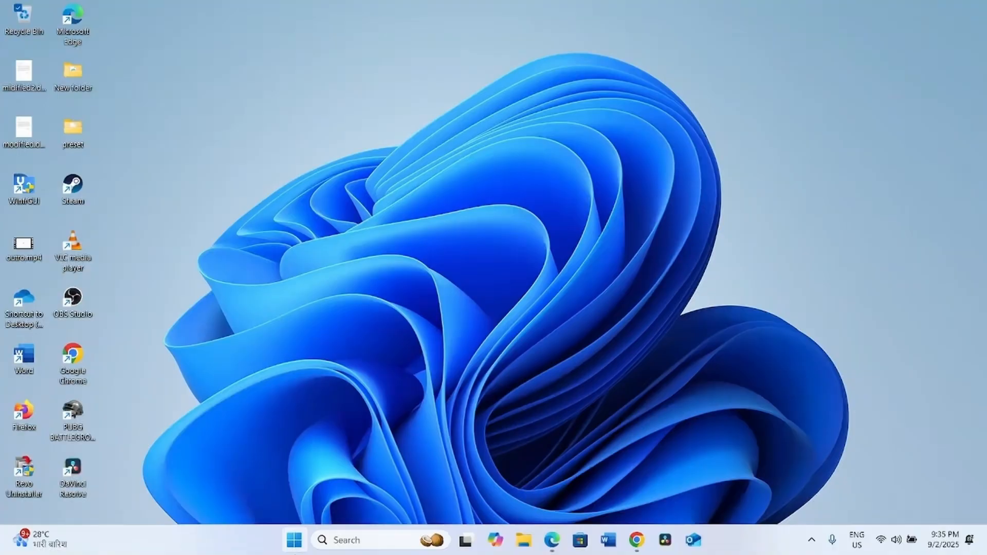
Launch Settings from Start and reach Apps > Default apps, down to Related settings.
click(292, 540)
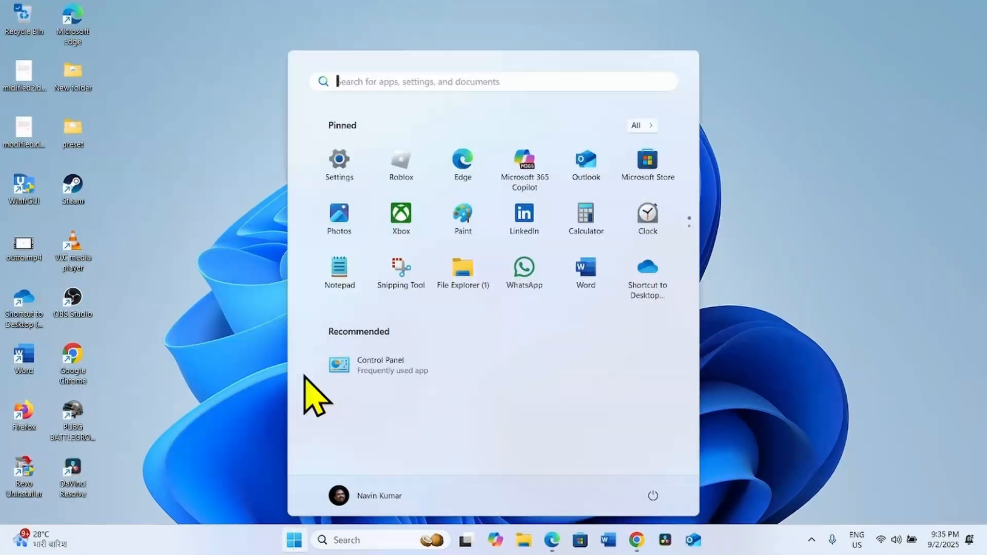
click(339, 160)
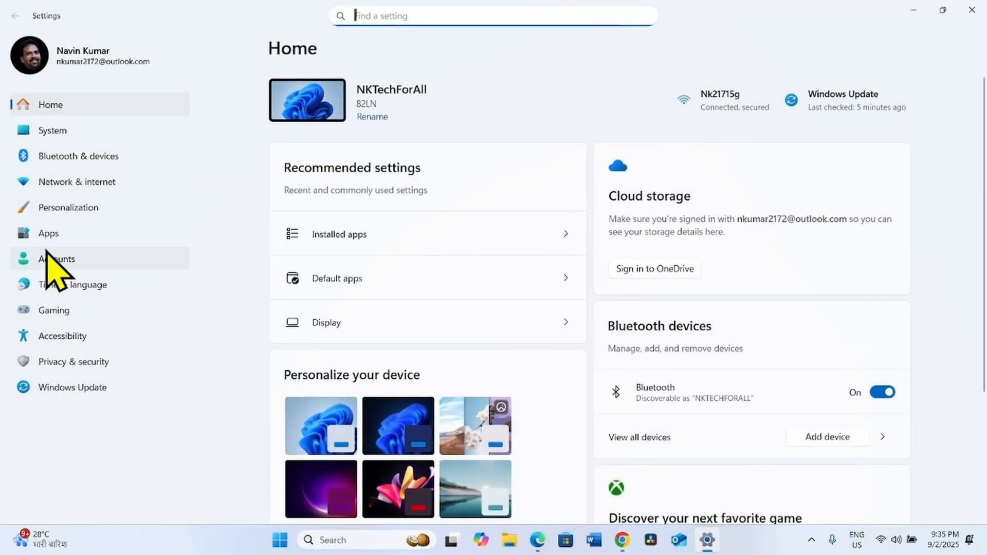
click(49, 233)
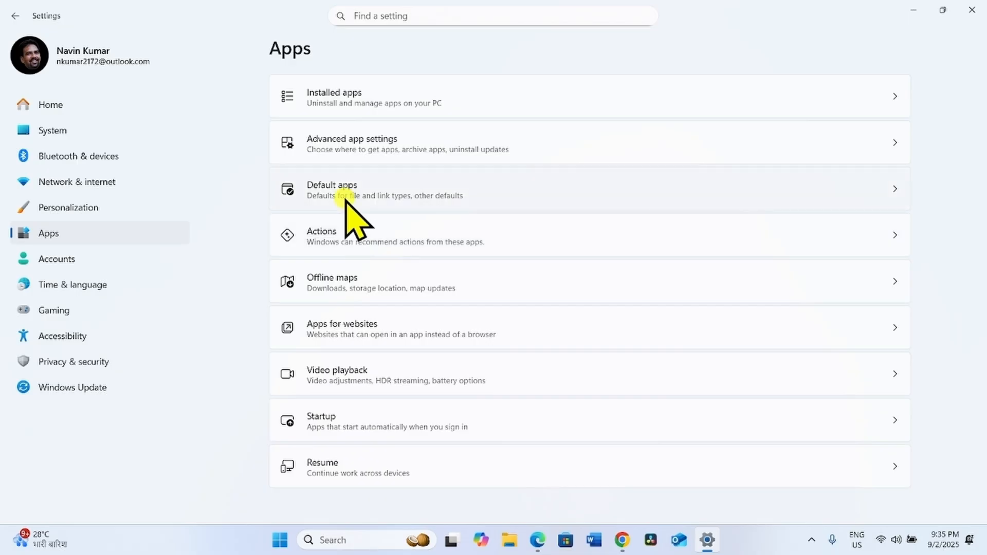
click(331, 189)
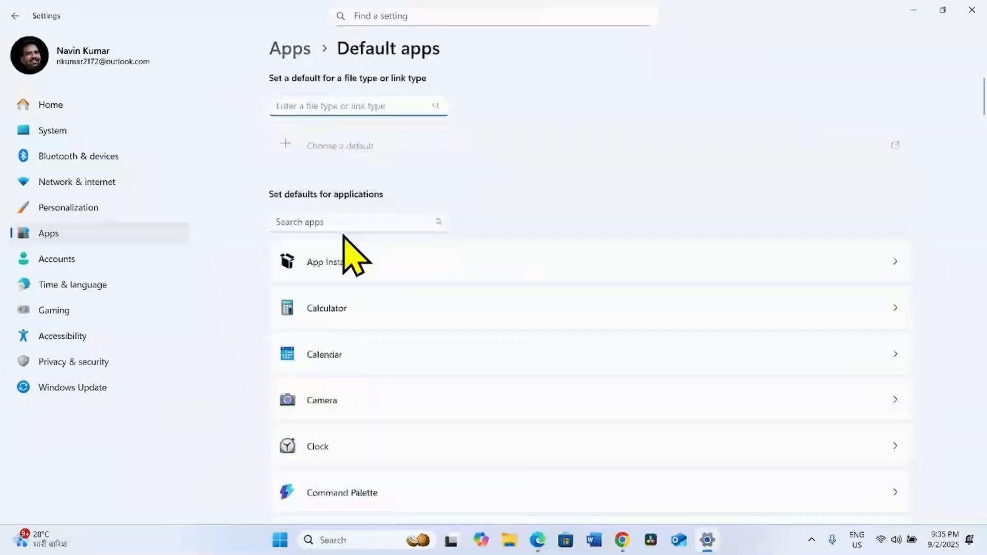
scroll(down, 3)
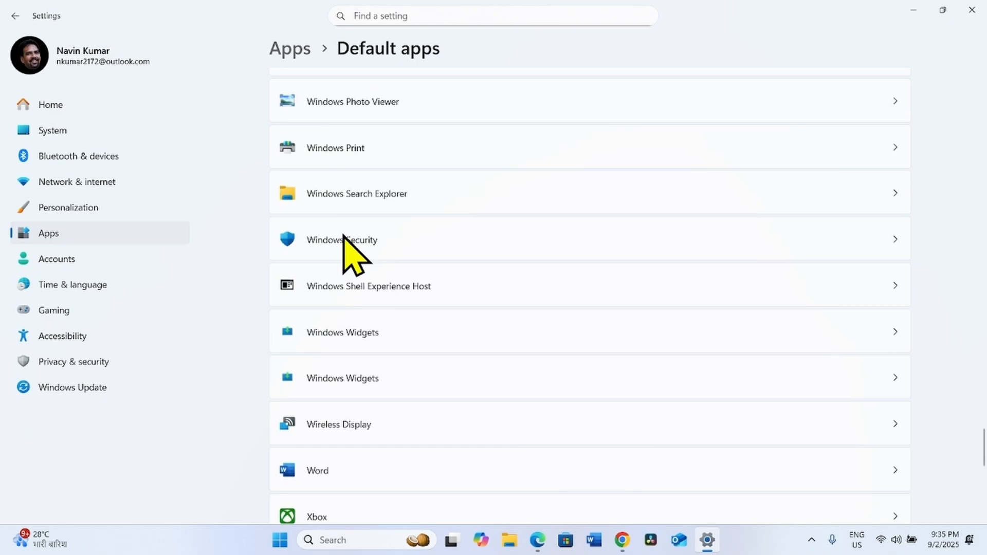
scroll(down, 3)
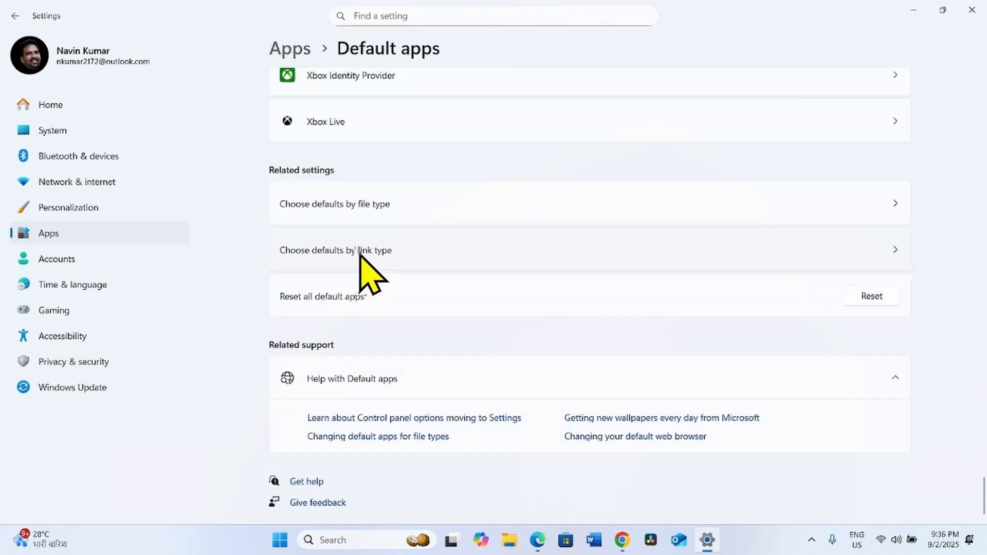
Filter Choose defaults by link type to 'scr' and pick Snipping Tool for MS-SCREENCLIP.
click(335, 250)
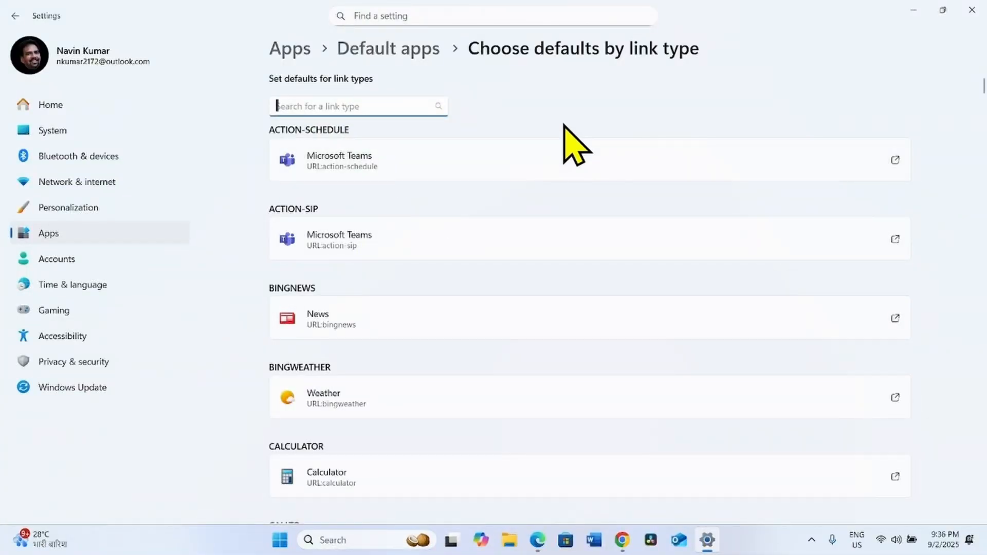
text(screenclip)
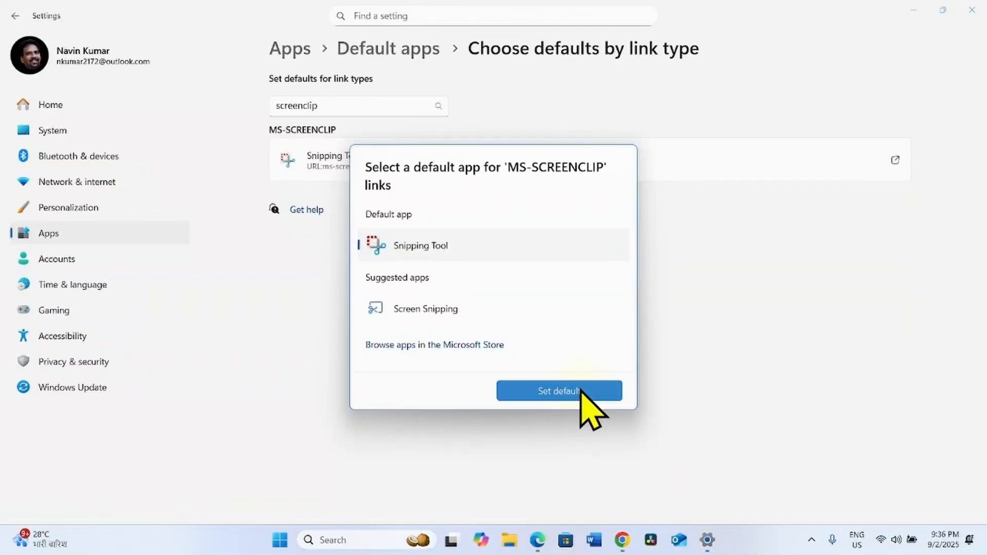
Set Snipping Tool as the MS-SCREENCLIP default and close Settings.
click(558, 390)
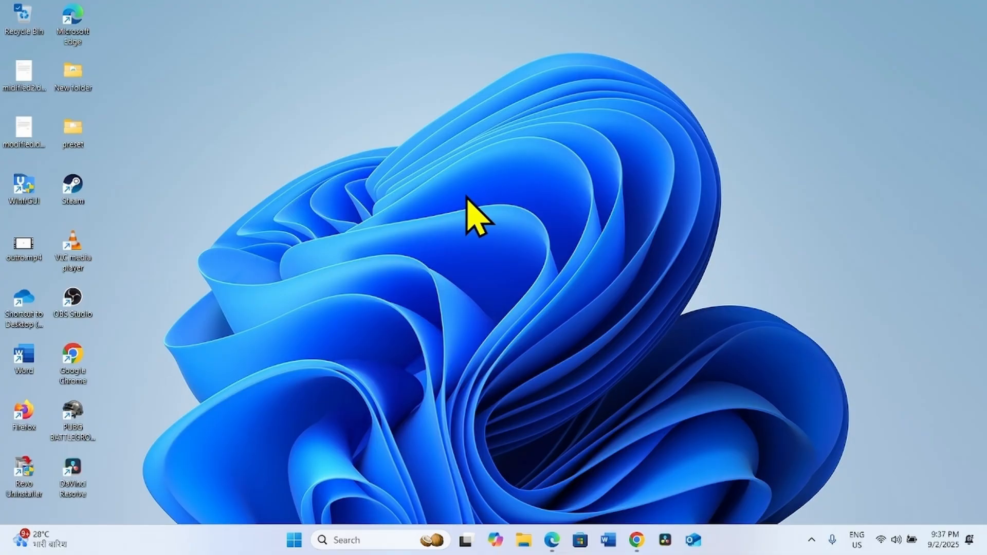
mouse_move(479, 233)
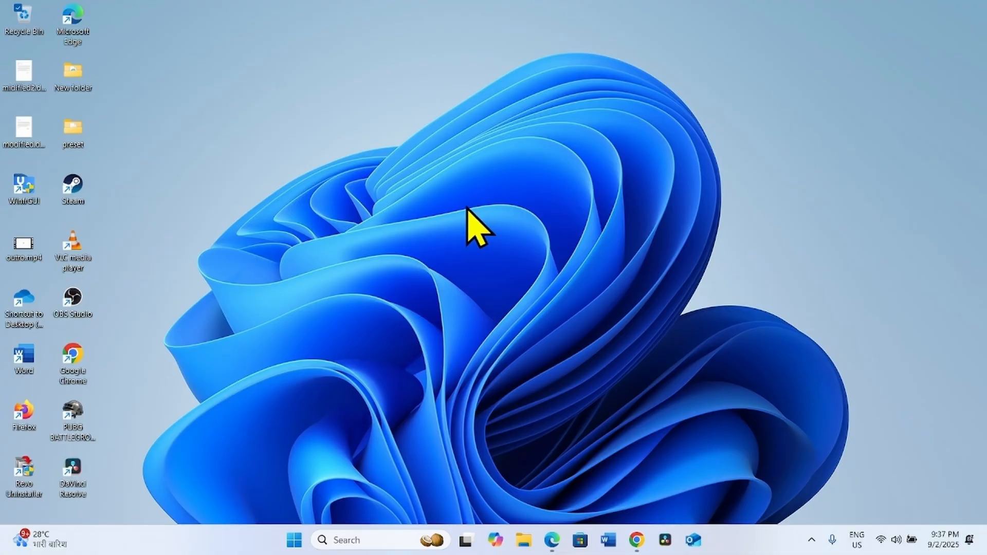